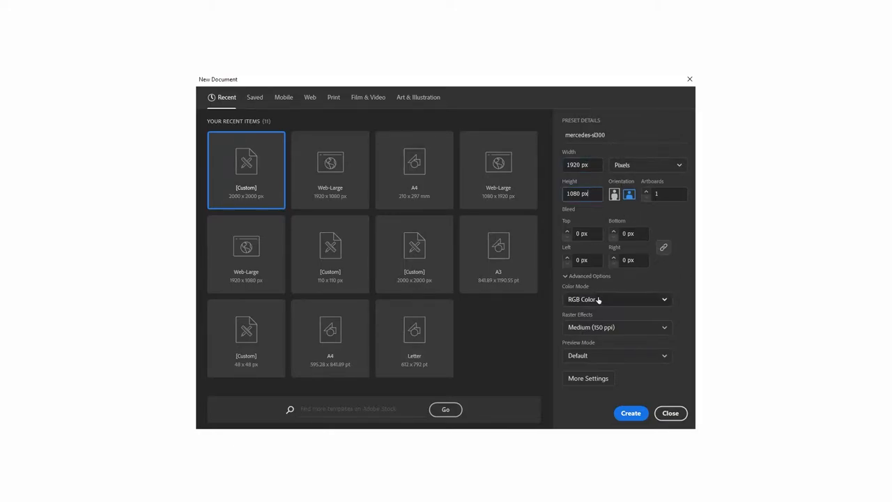
# Choose the raster effects resolution for the new 1920×1080 px RGB document
pyautogui.click(617, 327)
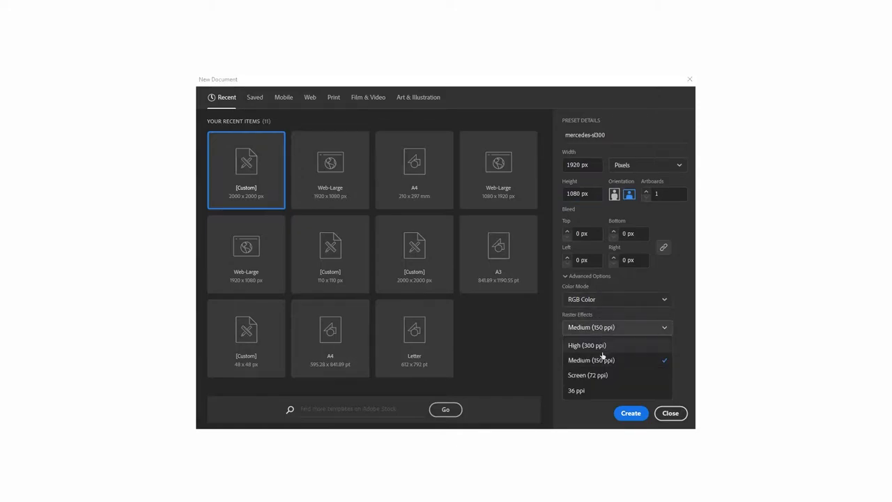
pyautogui.click(630, 413)
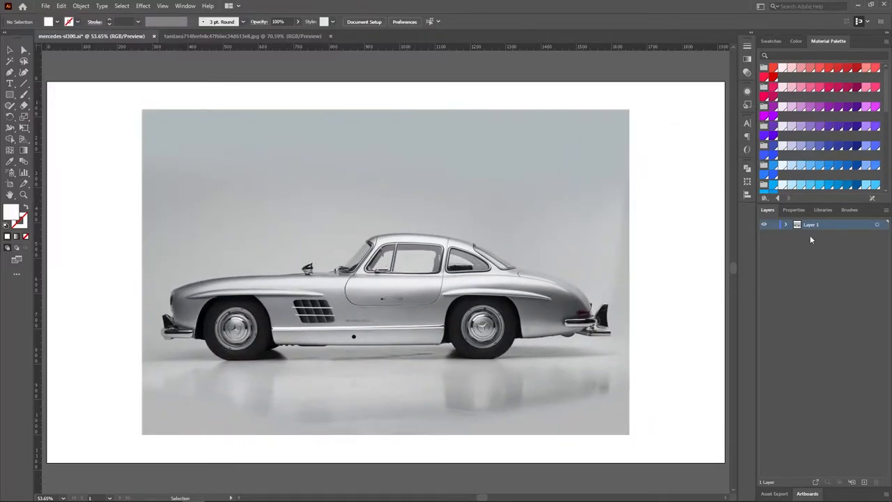
# Rename the photo layer to Guide and make it a dimmed template
pyautogui.doubleClick(812, 224)
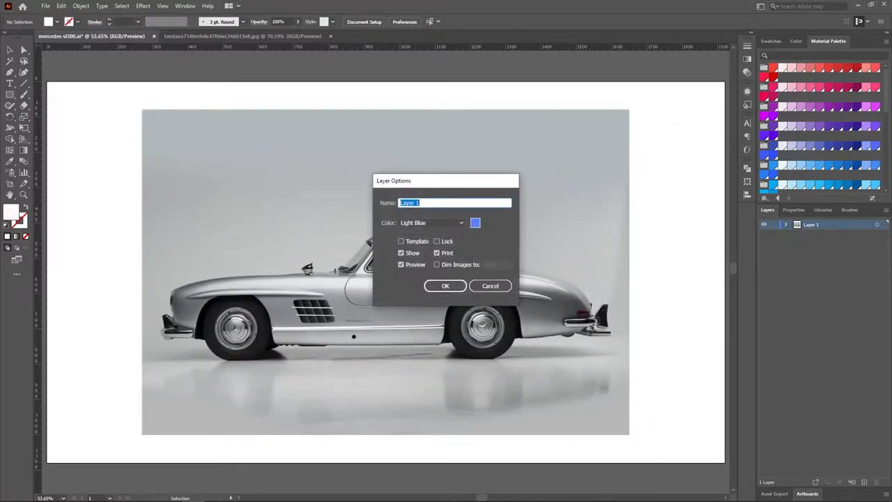
pyautogui.write('Guide')
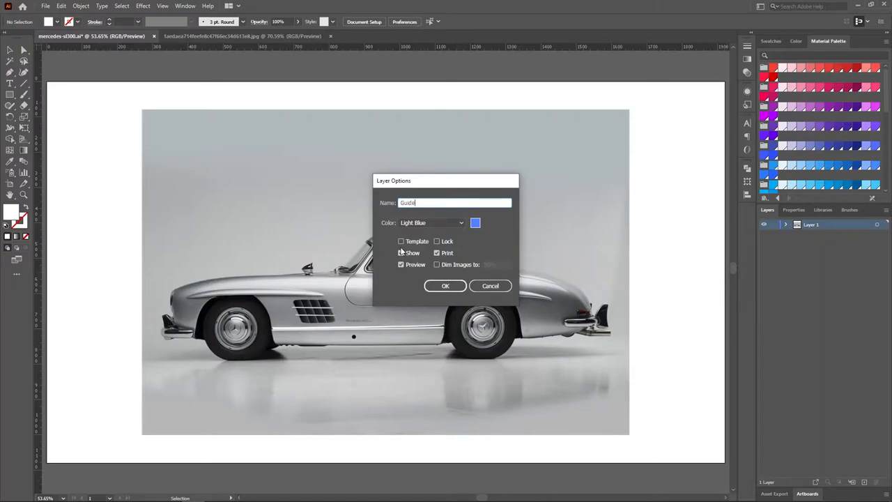
pyautogui.click(401, 241)
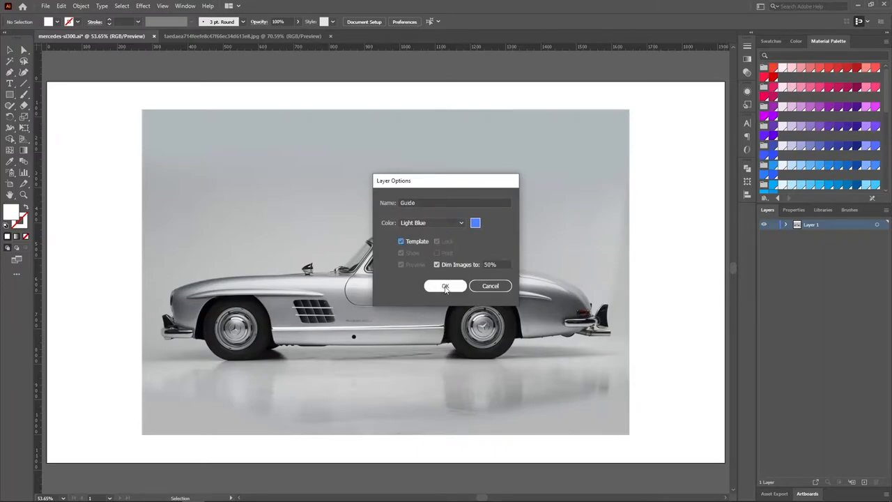
pyautogui.click(446, 286)
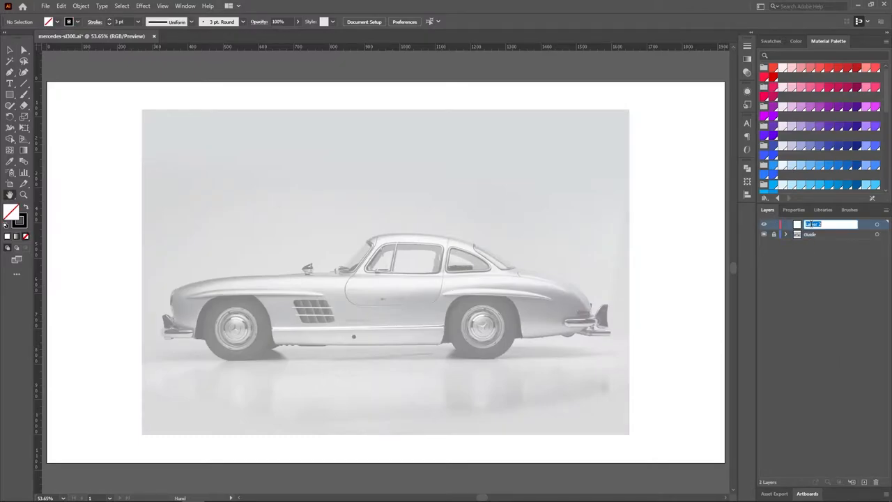
# Name the new layer Outline for tracing the car's contours
pyautogui.write('Outlines')
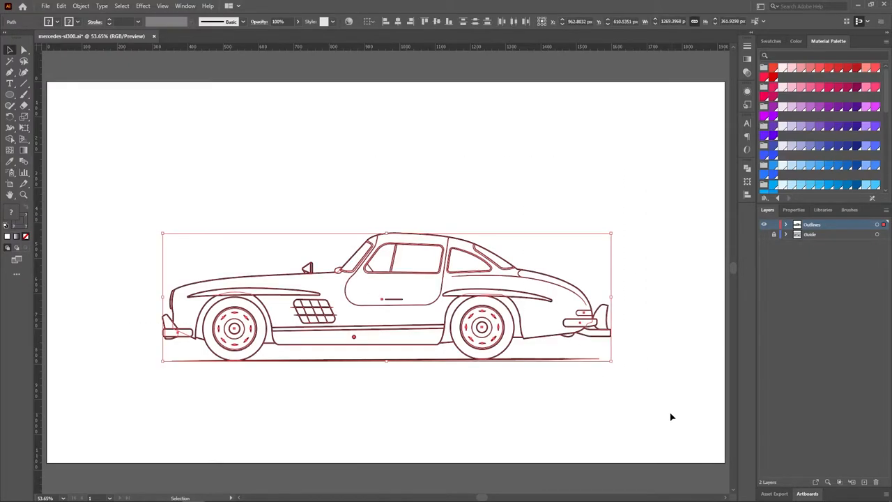
# Expand the selected outline strokes into filled shapes, keeping Fill and Stroke
pyautogui.click(81, 5)
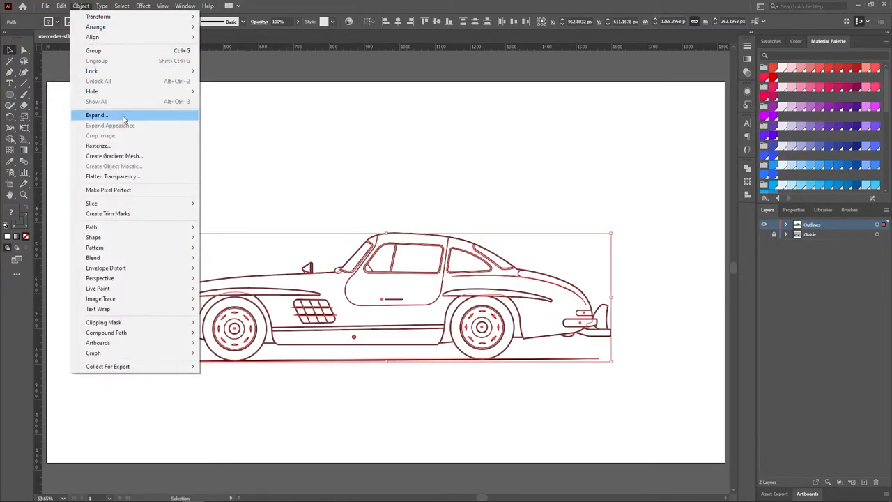
pyautogui.click(96, 115)
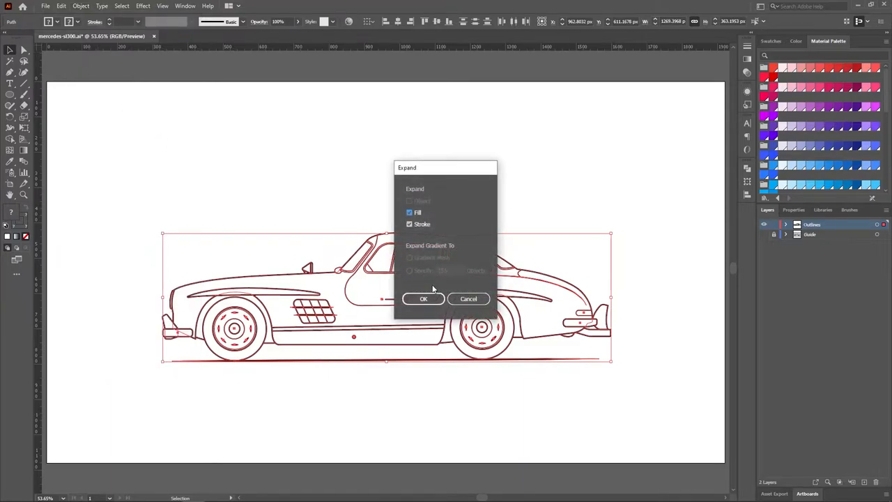
pyautogui.click(424, 298)
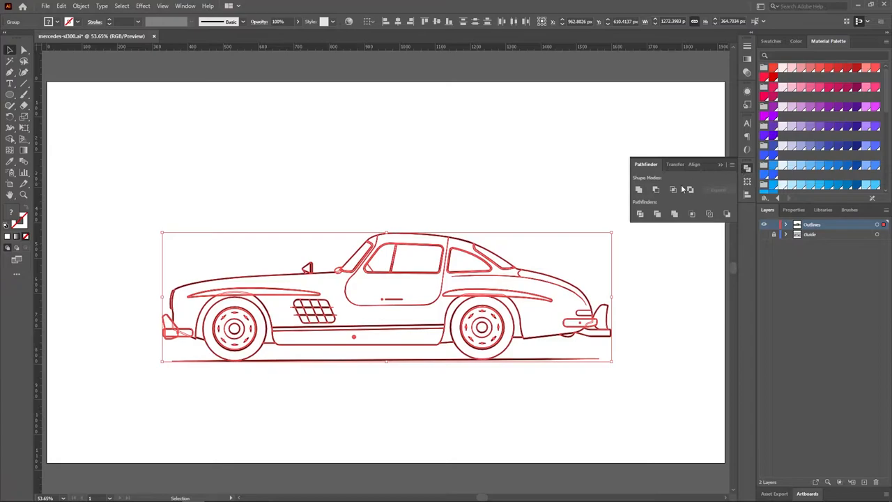
pyautogui.moveTo(674, 213)
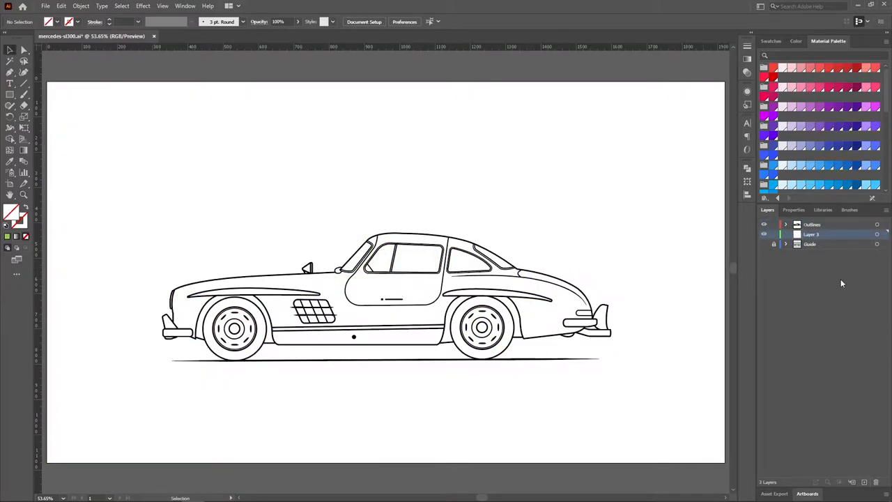
# Rename the new layer Color, select the outline artwork and join a highlight path
pyautogui.doubleClick(811, 234)
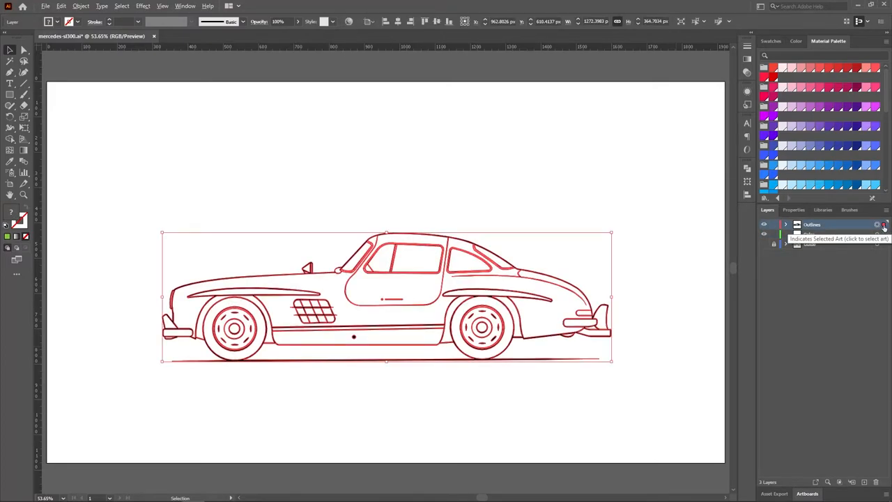
pyautogui.click(809, 234)
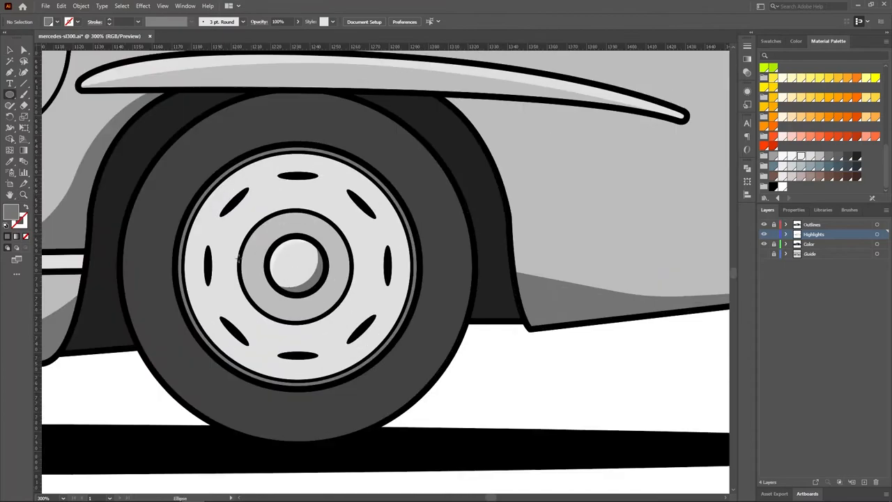
pyautogui.rightClick(544, 244)
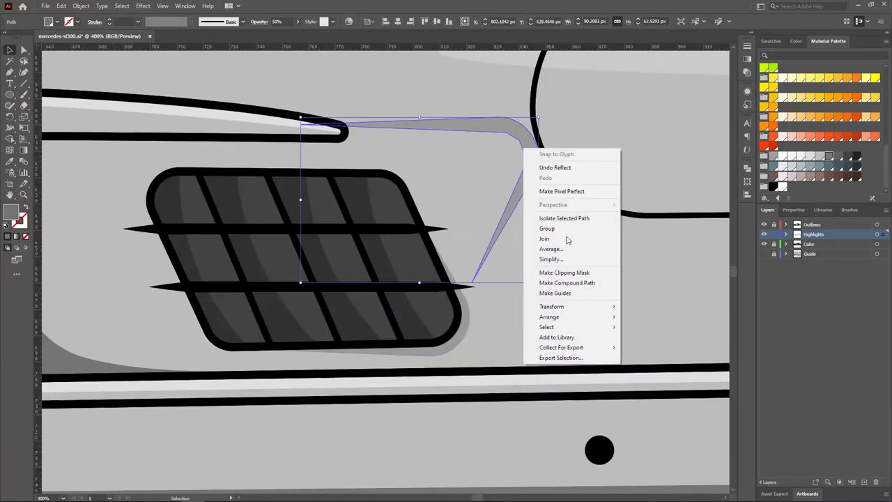